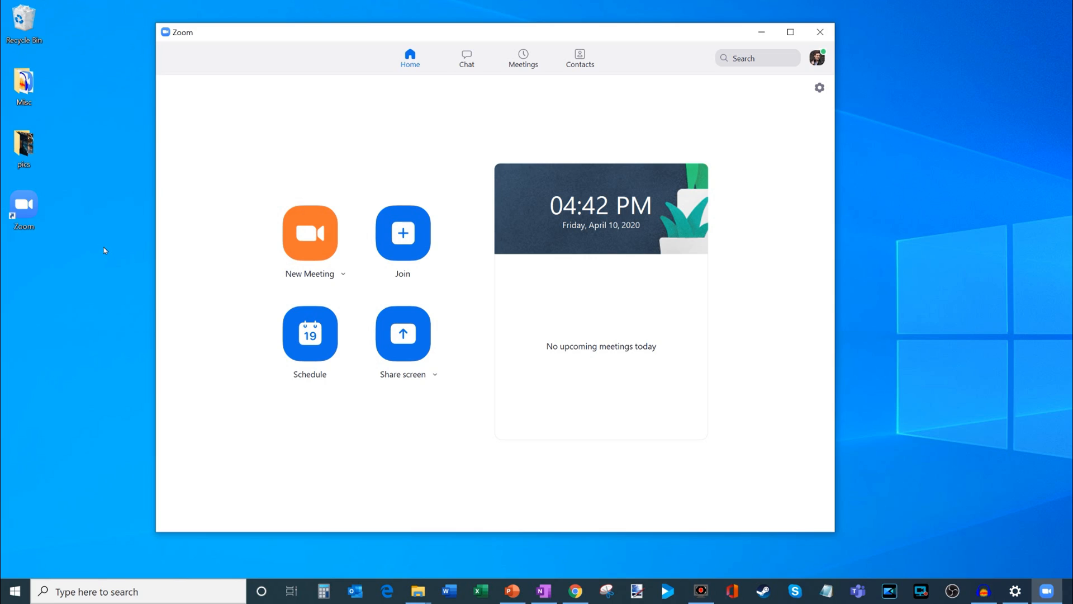
pyautogui.moveTo(114, 247)
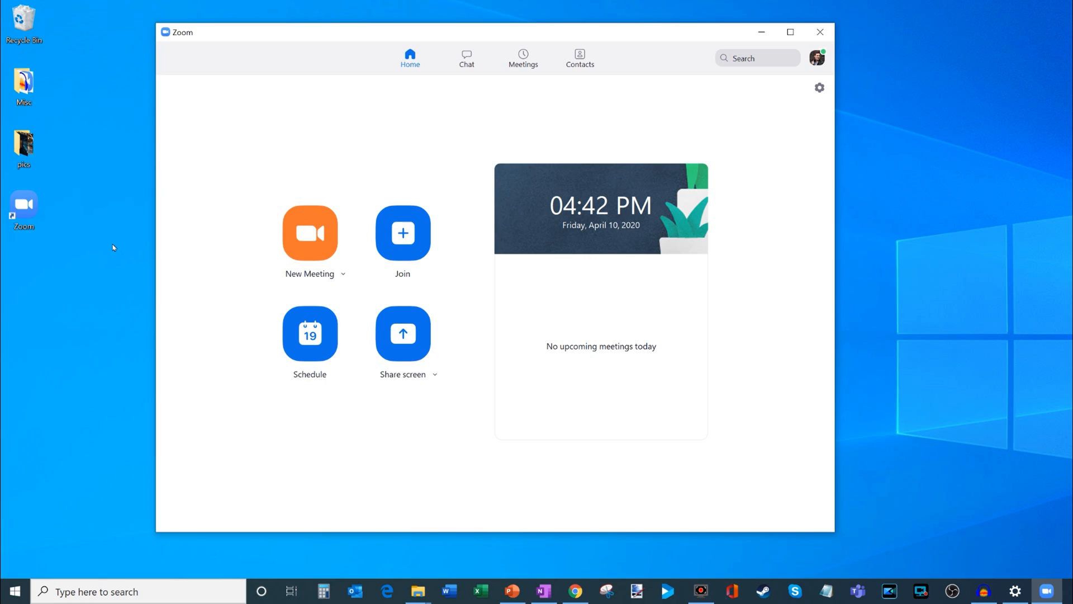
pyautogui.moveTo(166, 229)
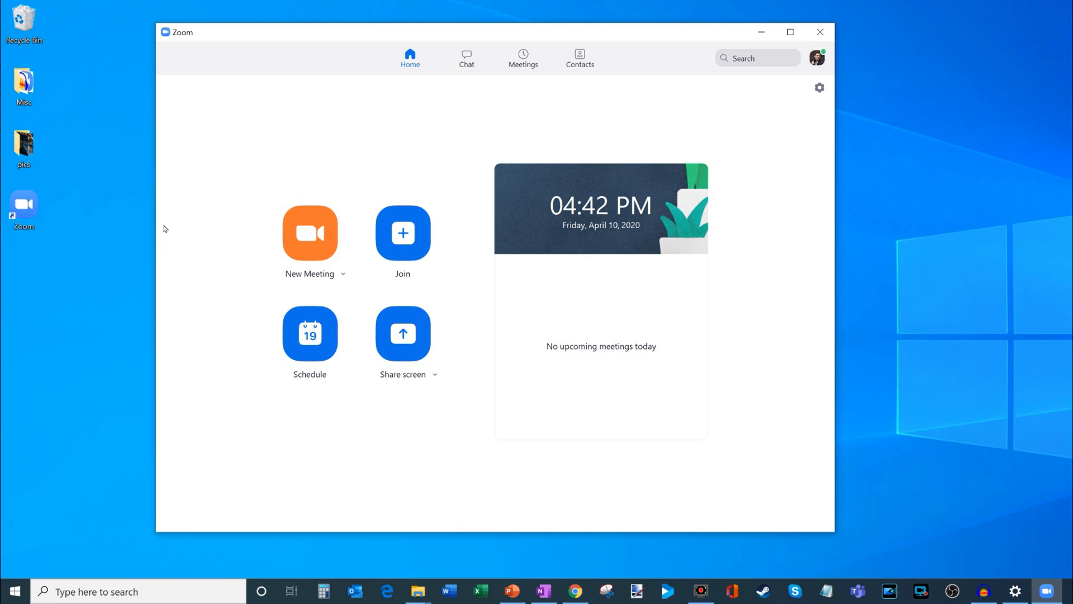
pyautogui.moveTo(166, 224)
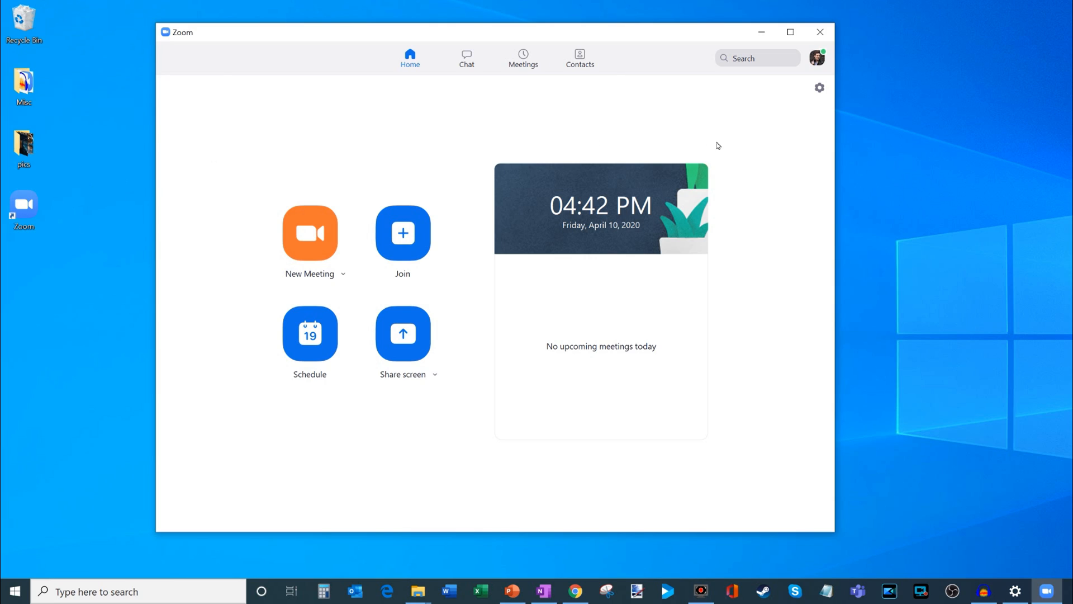
pyautogui.moveTo(470, 455)
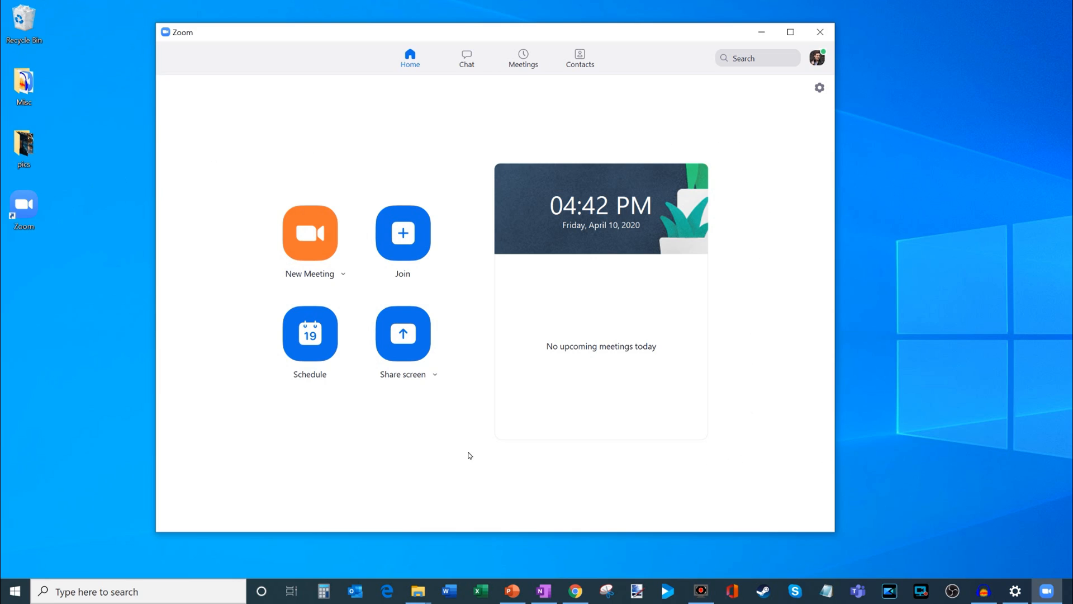
pyautogui.moveTo(314, 263)
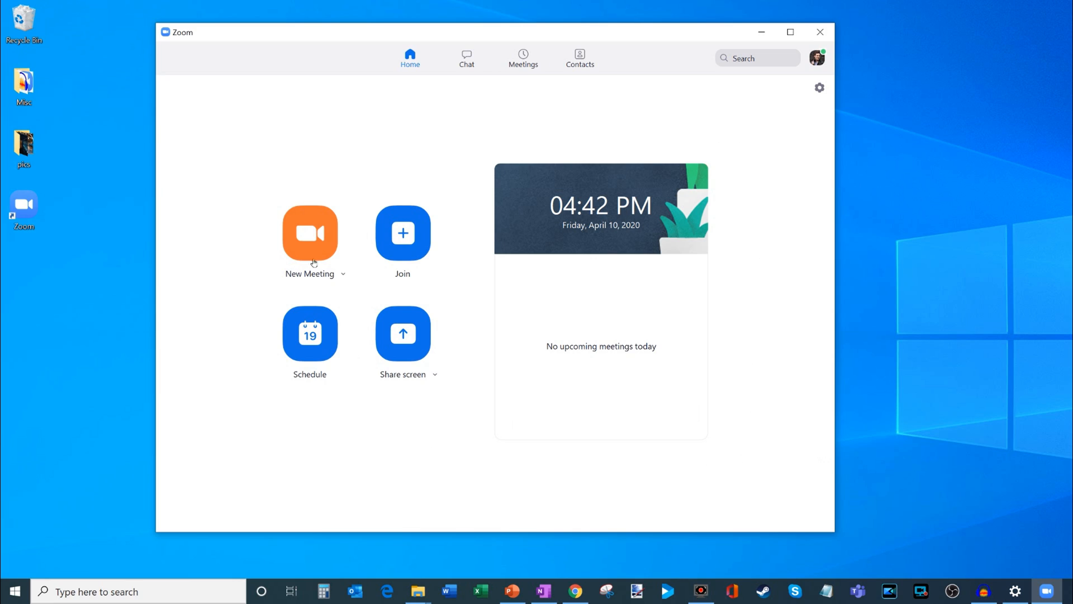
pyautogui.moveTo(425, 244)
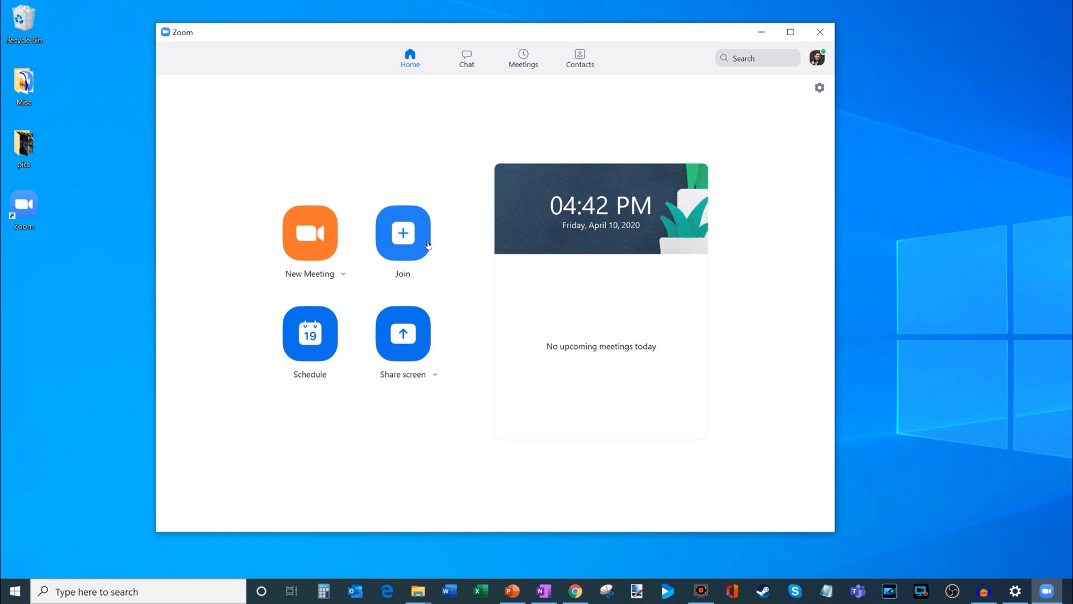
pyautogui.moveTo(323, 239)
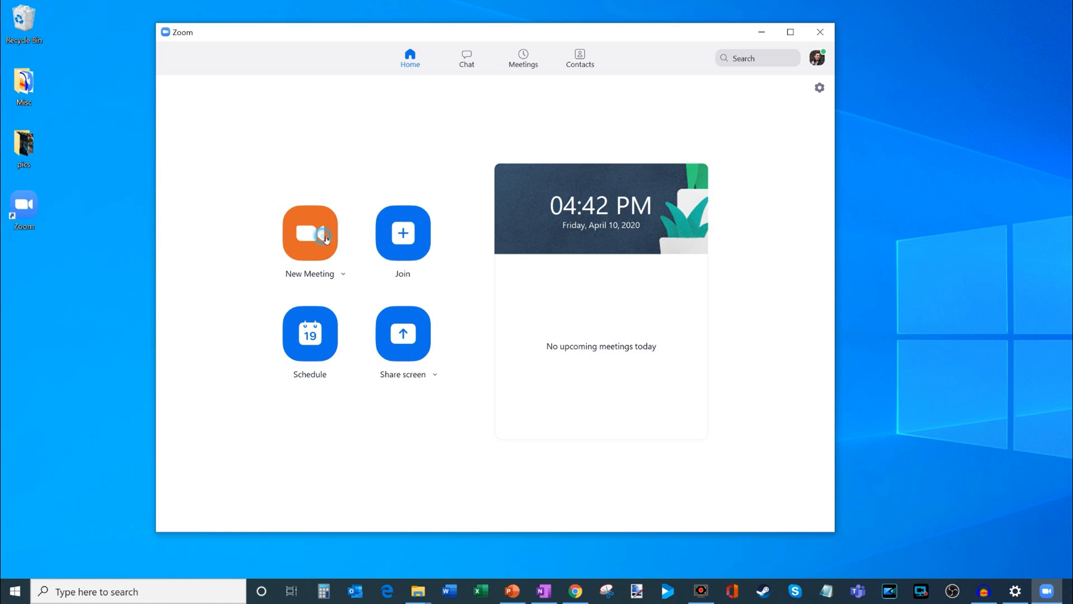
# Start a new video meeting from the Zoom Home screen
pyautogui.click(309, 232)
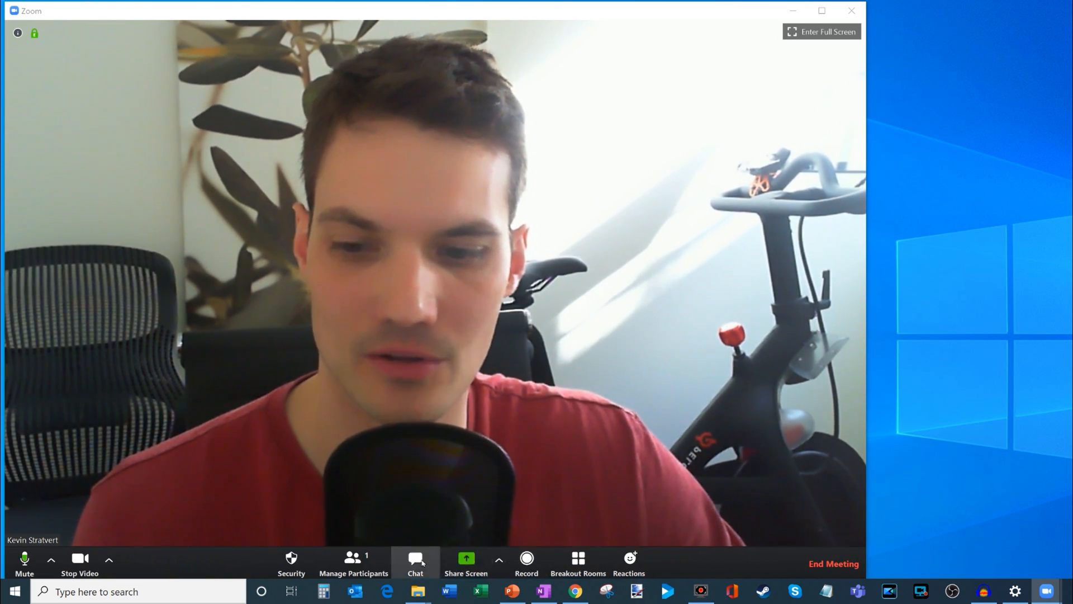
pyautogui.moveTo(80, 559)
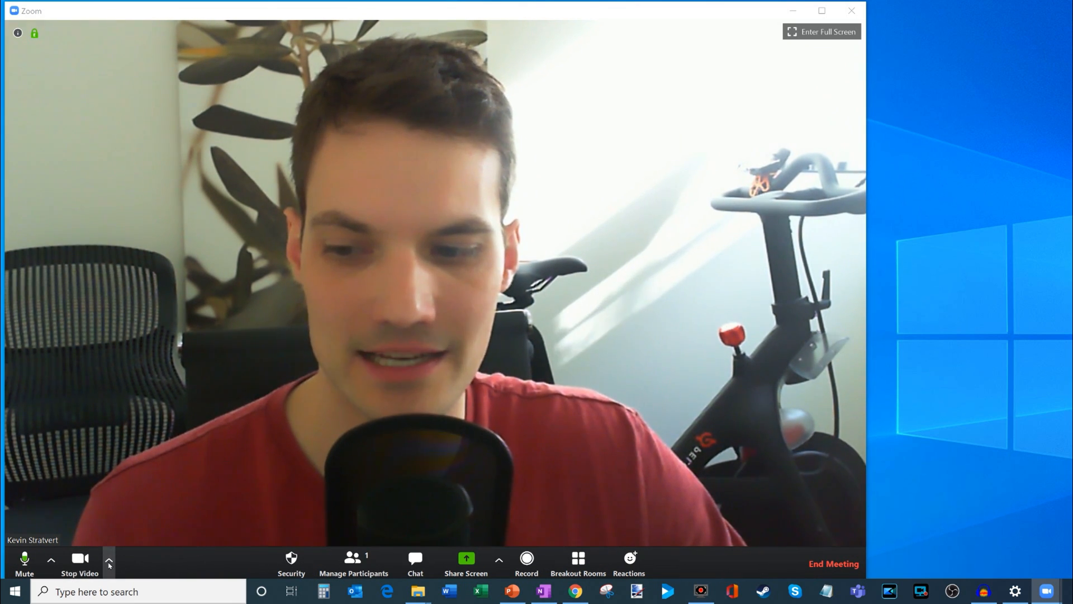
# From the Stop Video arrow menu, choose 'Choose Virtual Background…'
pyautogui.click(108, 560)
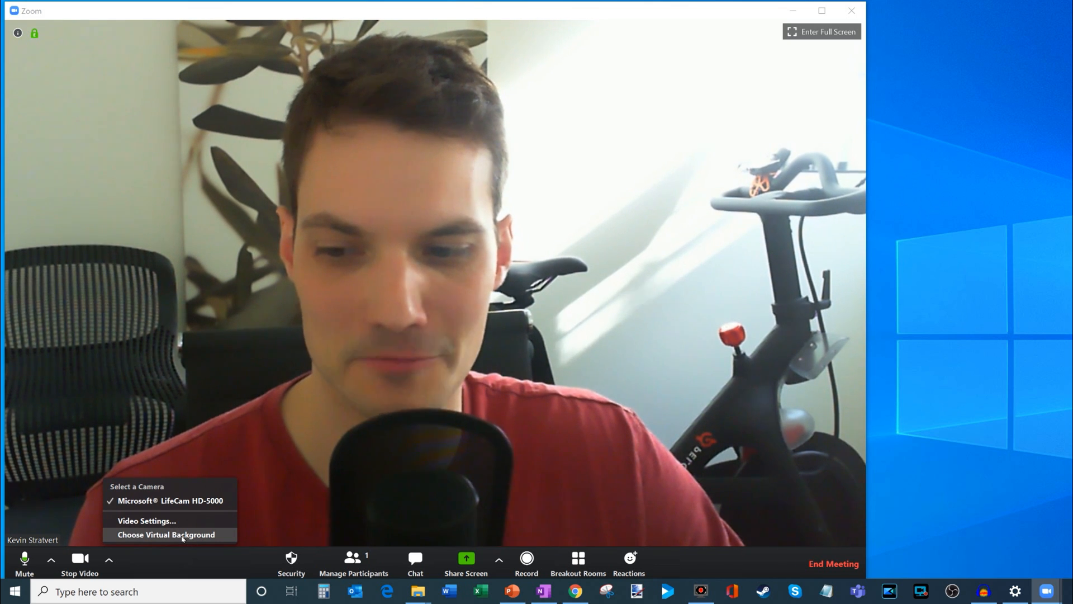
pyautogui.click(167, 534)
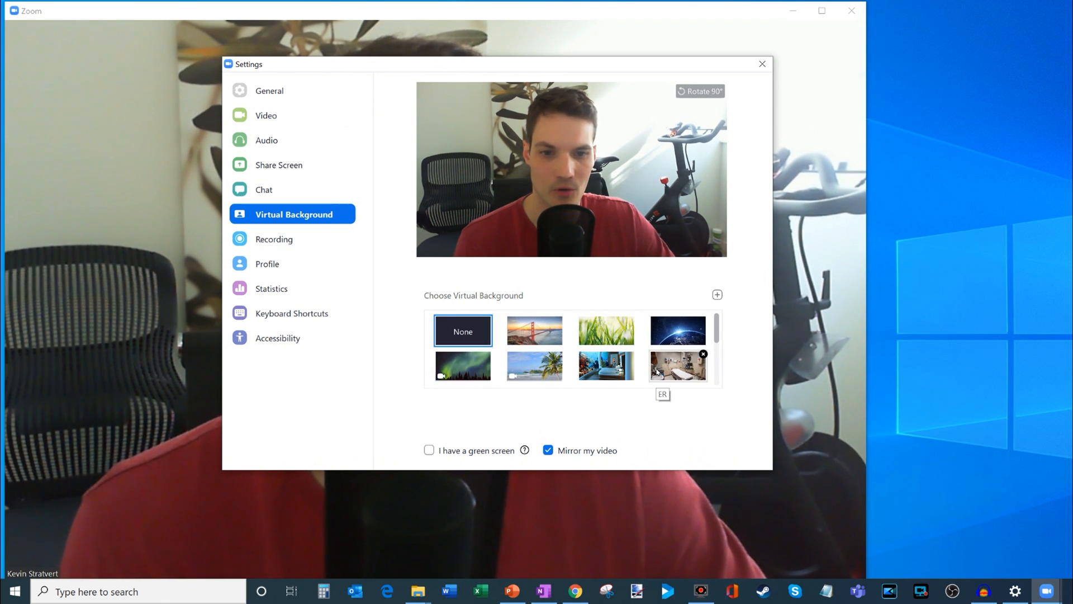
pyautogui.moveTo(382, 63)
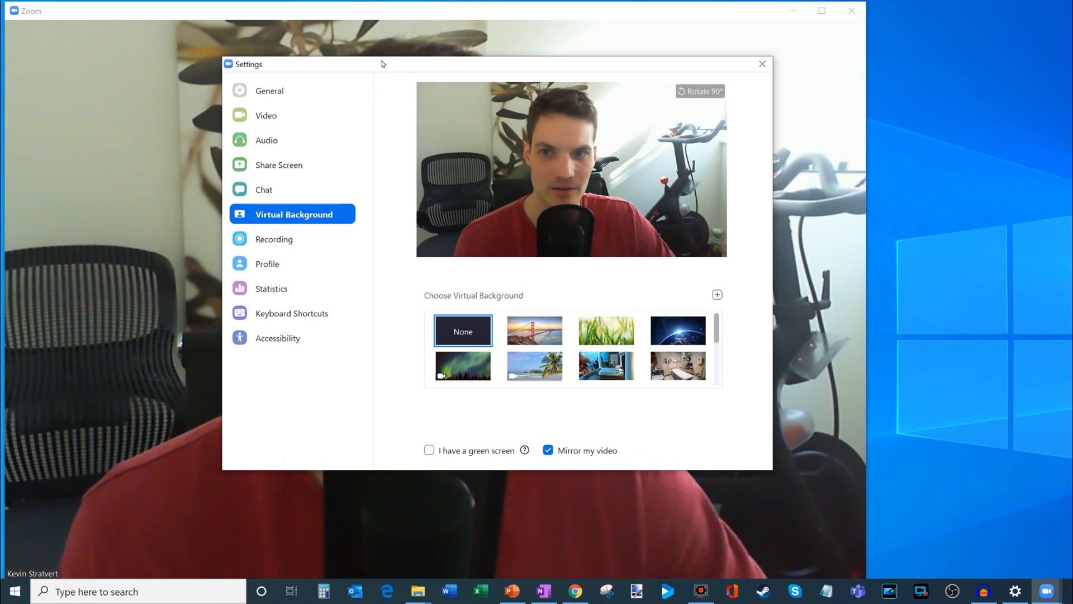